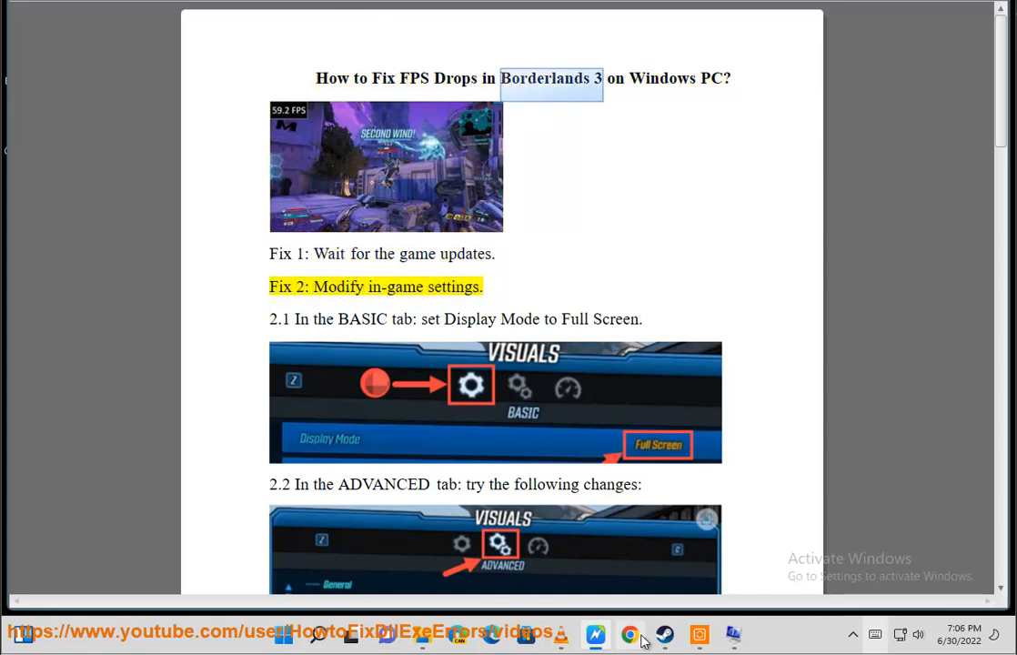
Step: Search Google in Chrome for 'Borderlands 3 PATCH' and open the patch update results
left_click(630, 634)
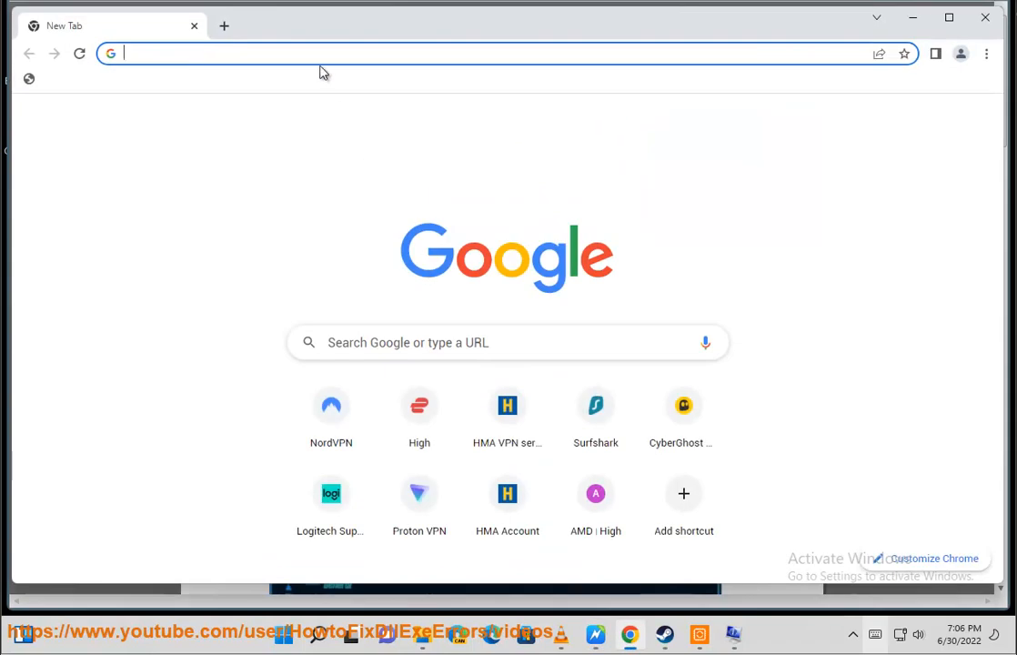
type("Borderlands 3 PAT")
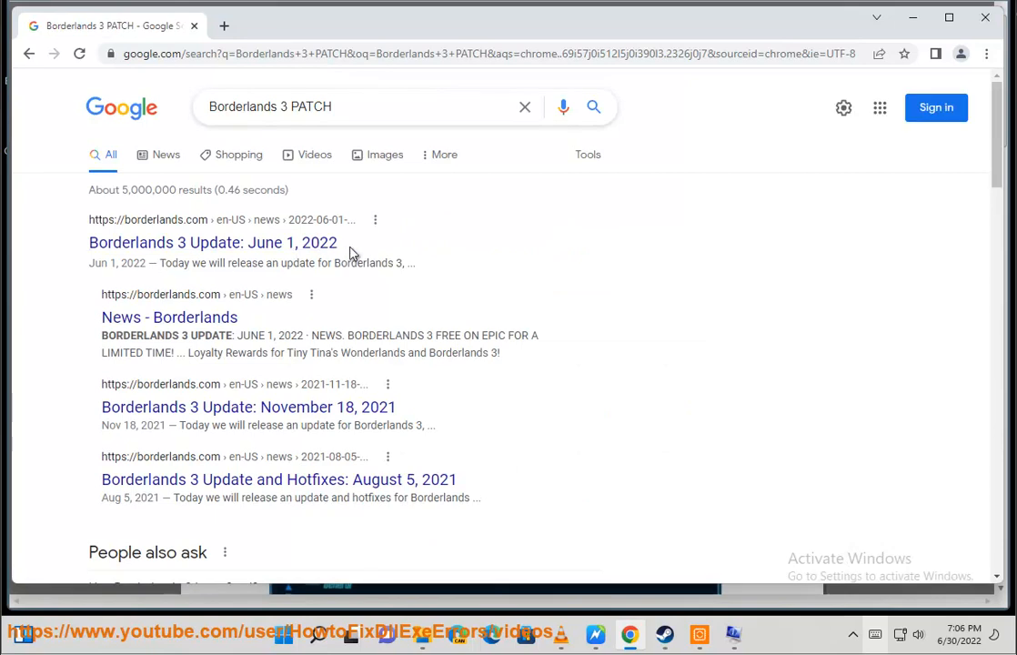
double_click(213, 242)
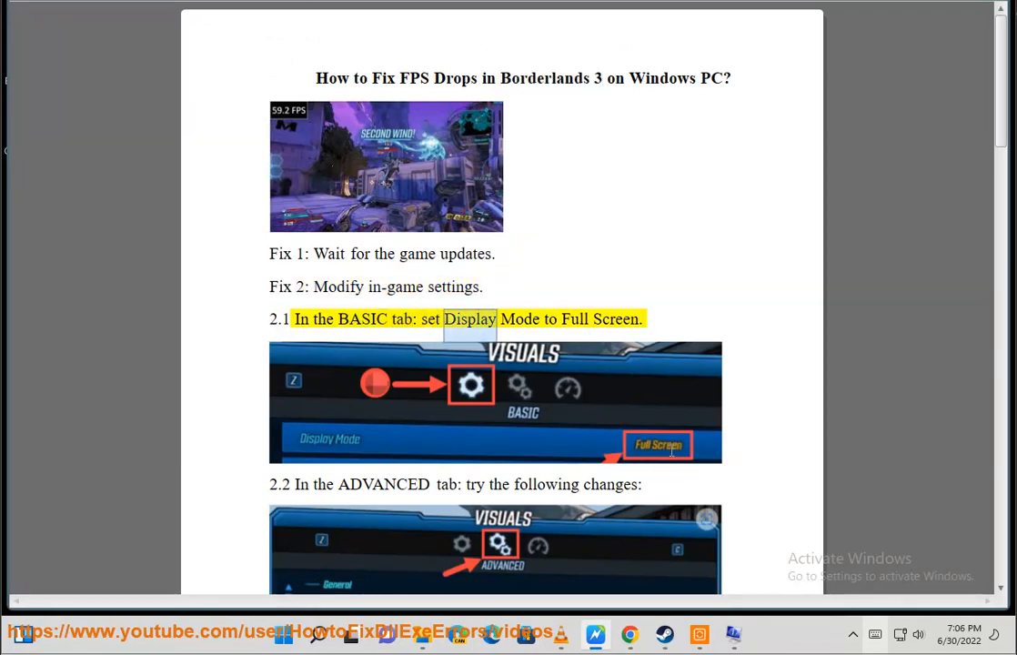
scroll("down", 3)
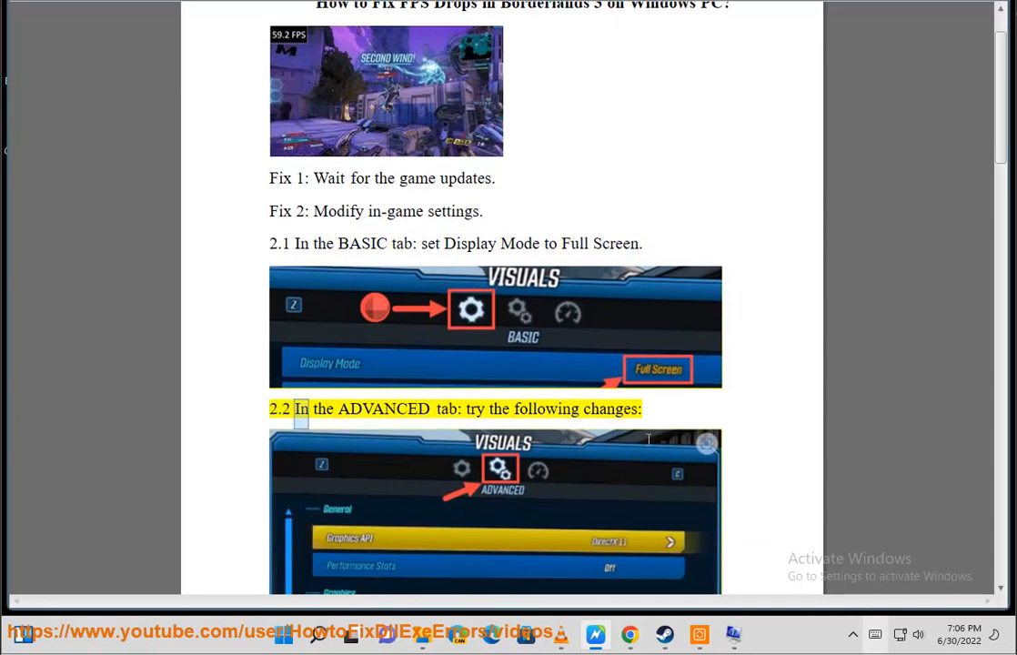
scroll("down", 3)
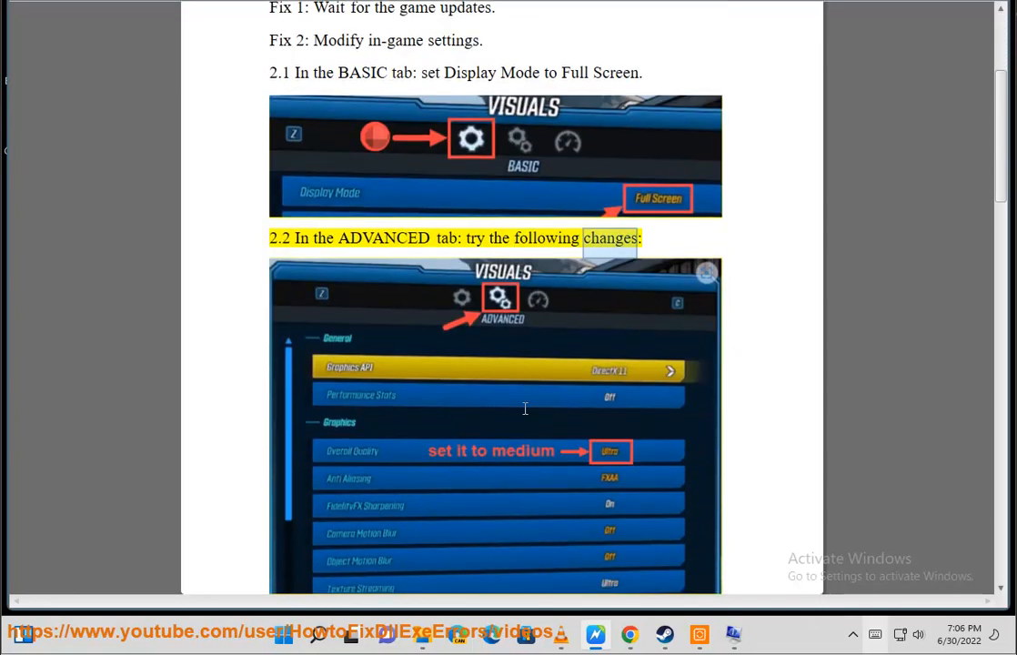
scroll("down", 3)
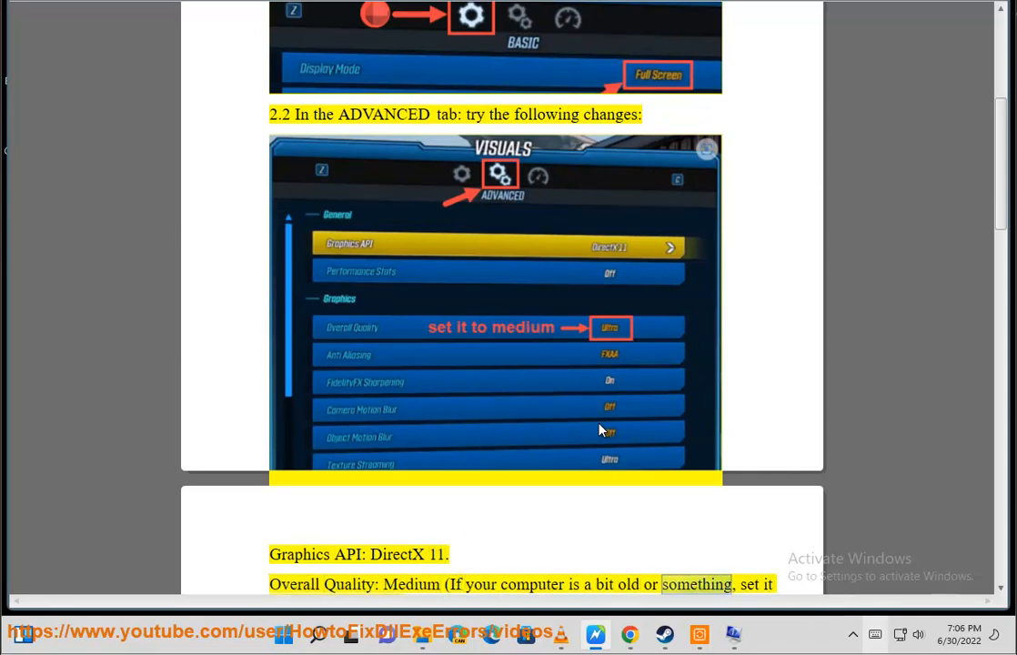
scroll("down", 3)
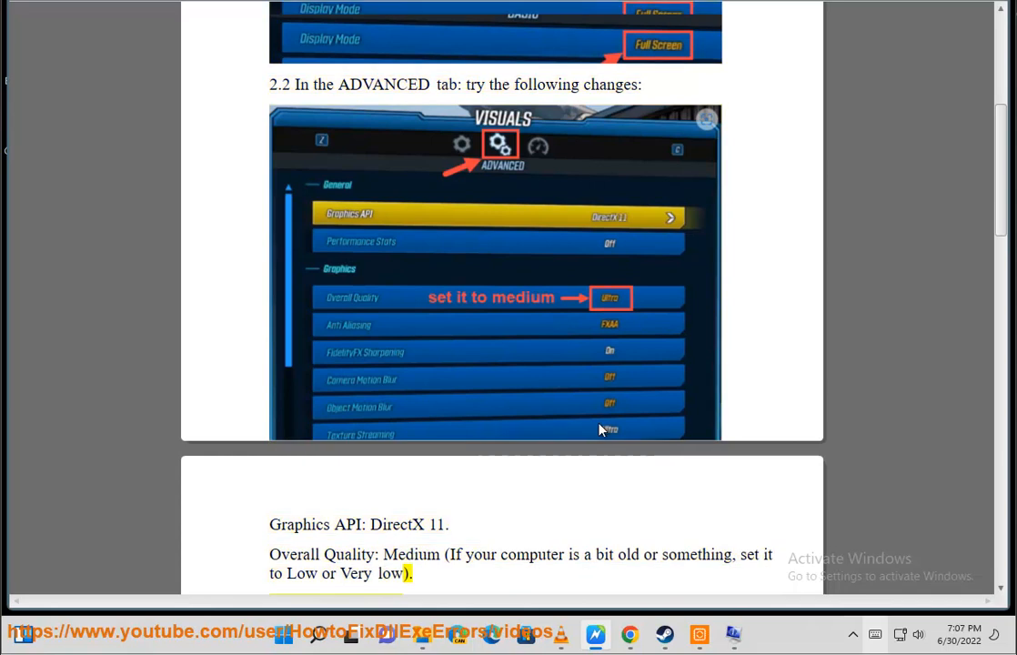
scroll("down", 3)
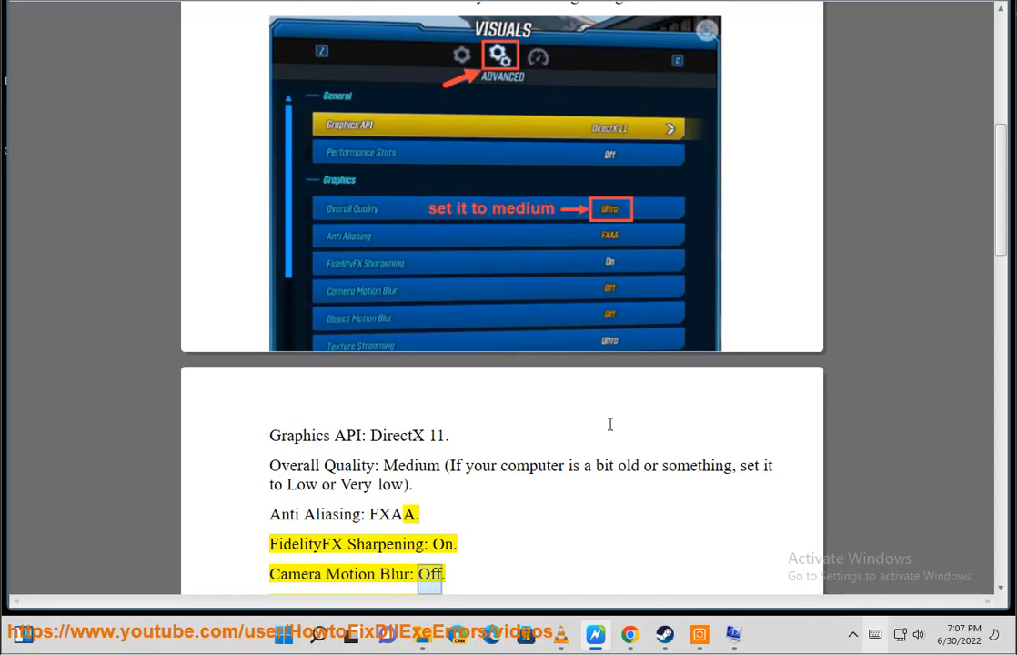
scroll("down", 3)
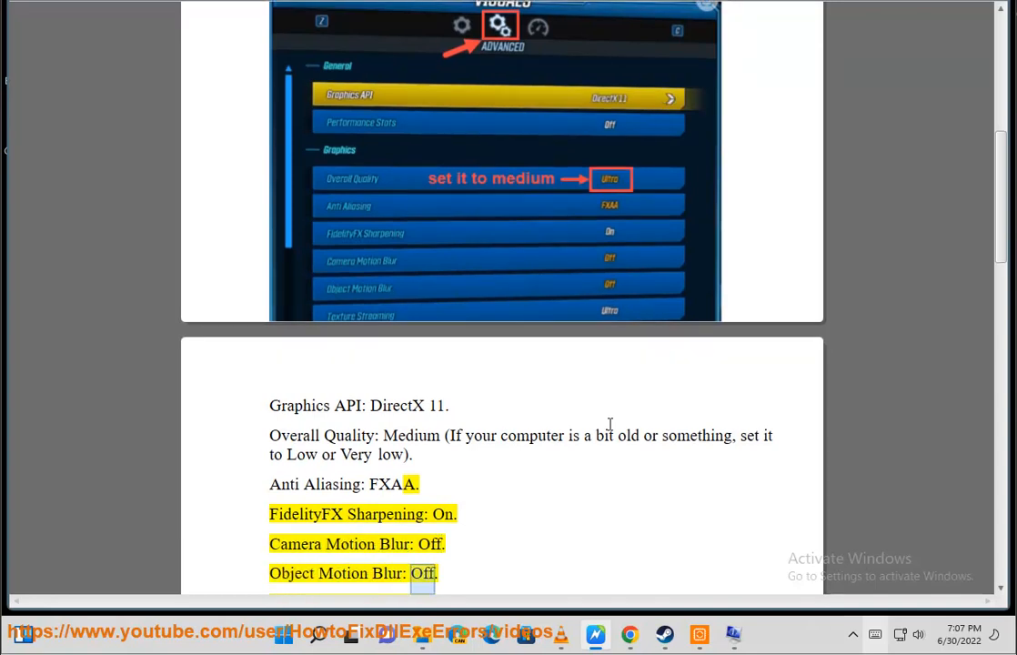
scroll("down", 3)
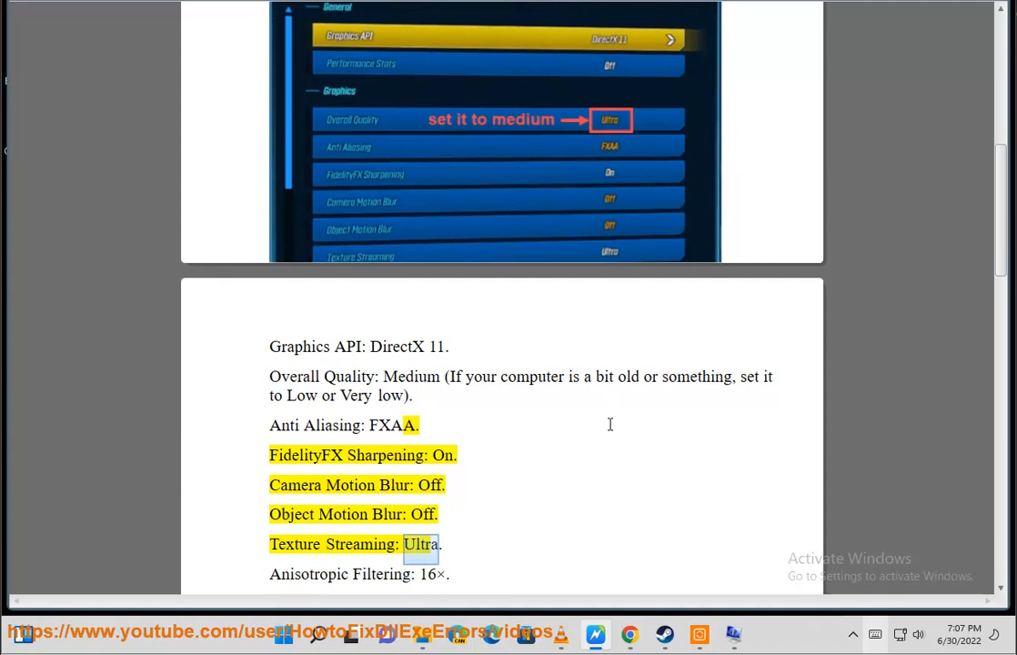
scroll("down", 3)
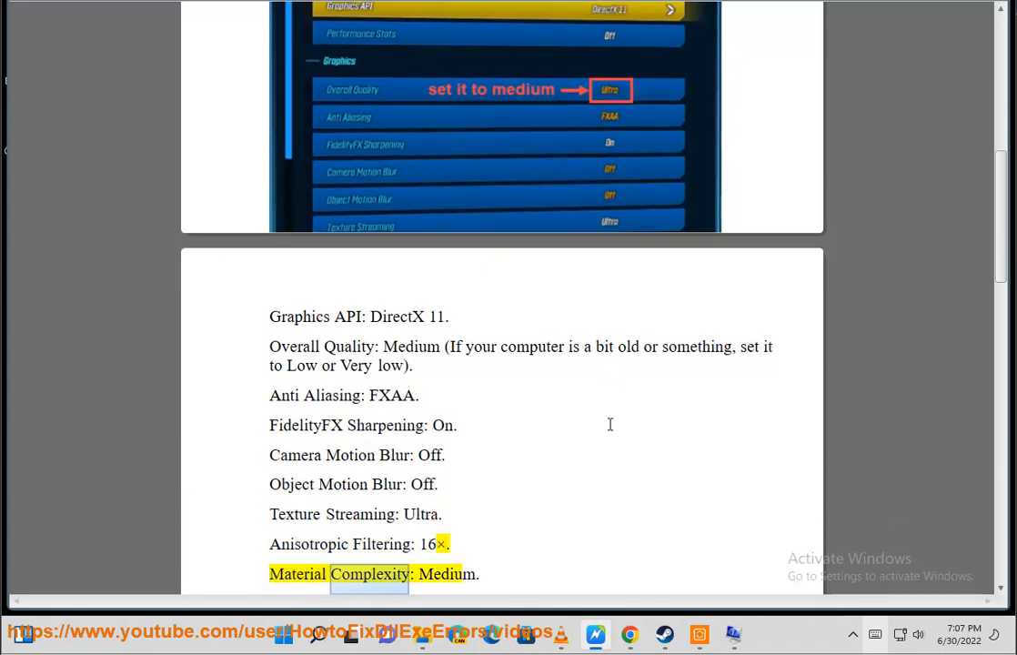
scroll("down", 3)
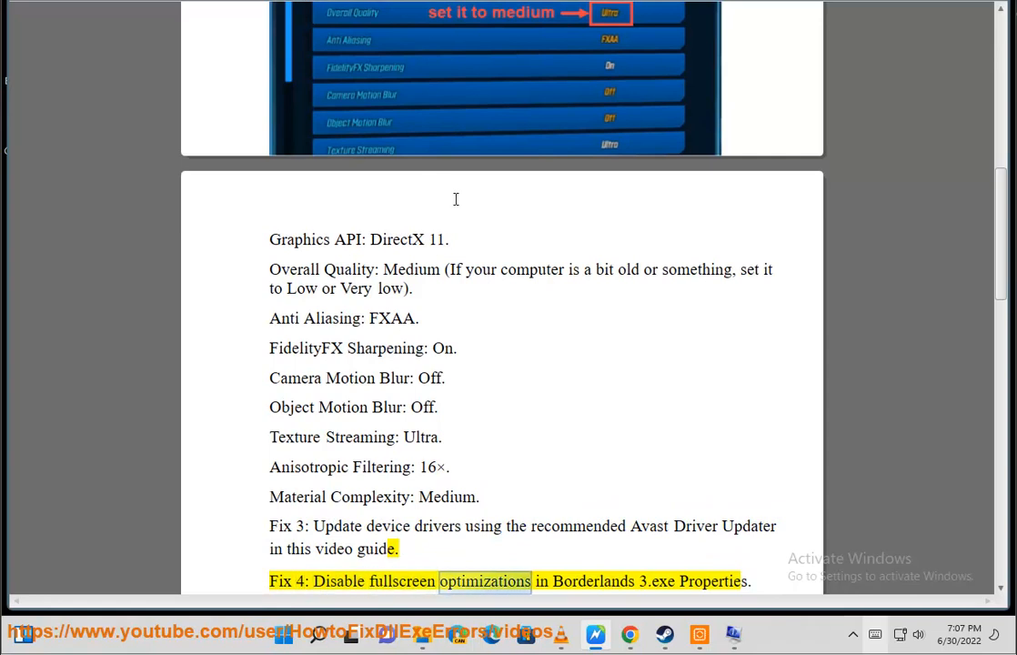
scroll("down", 3)
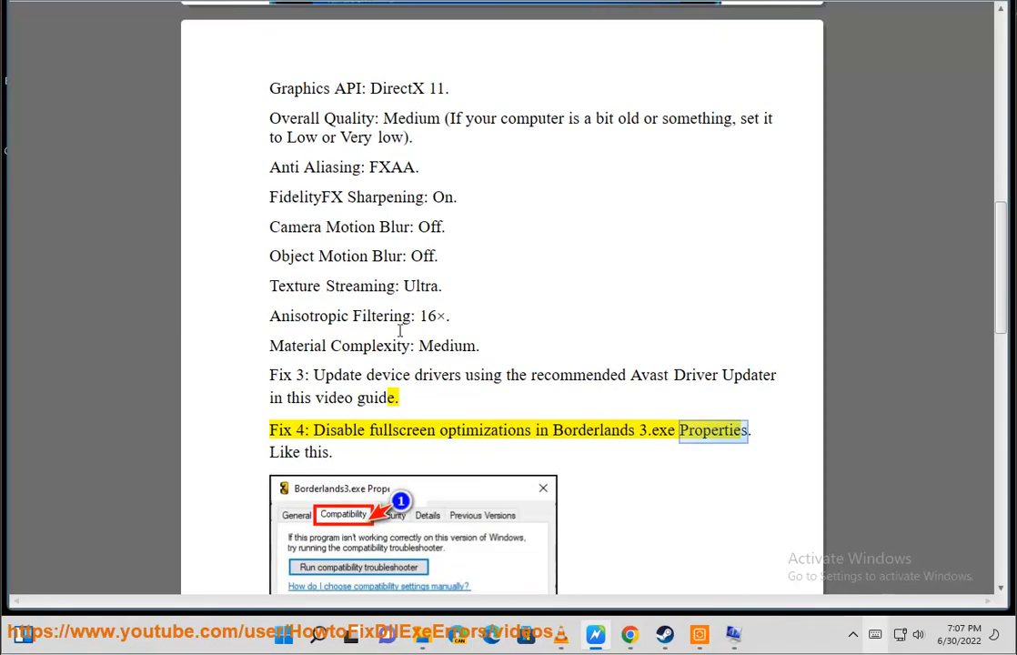
scroll("down", 3)
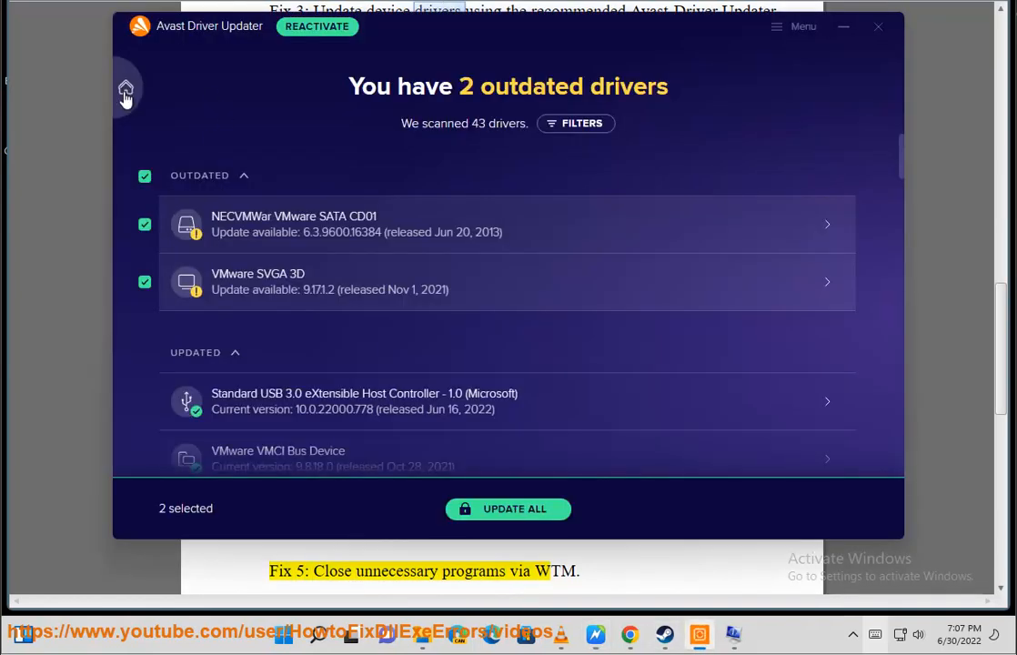
Step: Run a new Avast Driver Updater scan, then return to the Windows desktop
left_click(507, 508)
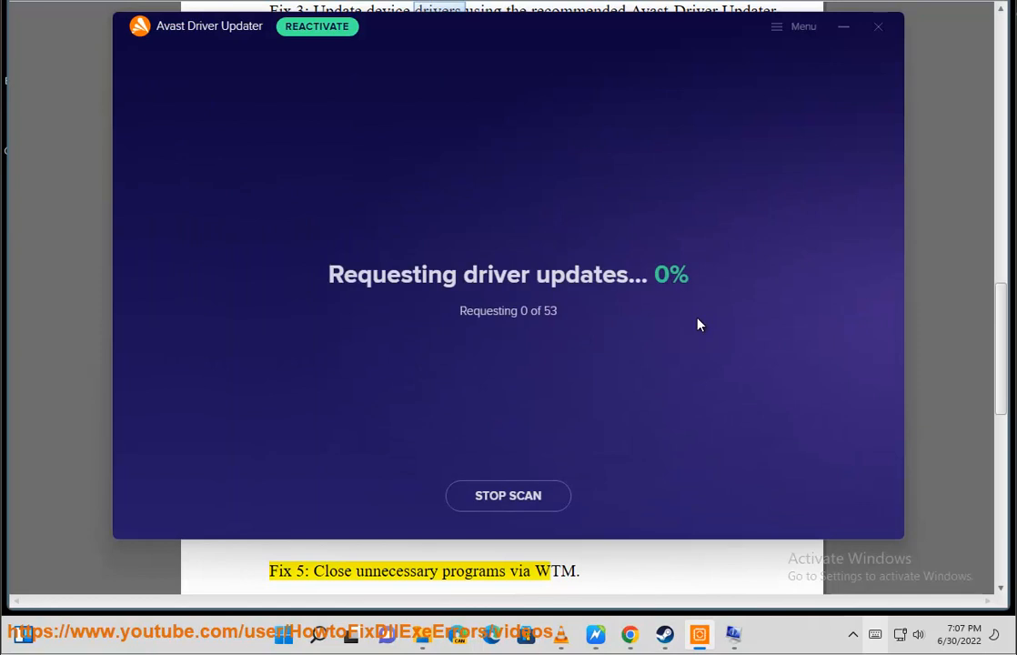
left_click(877, 27)
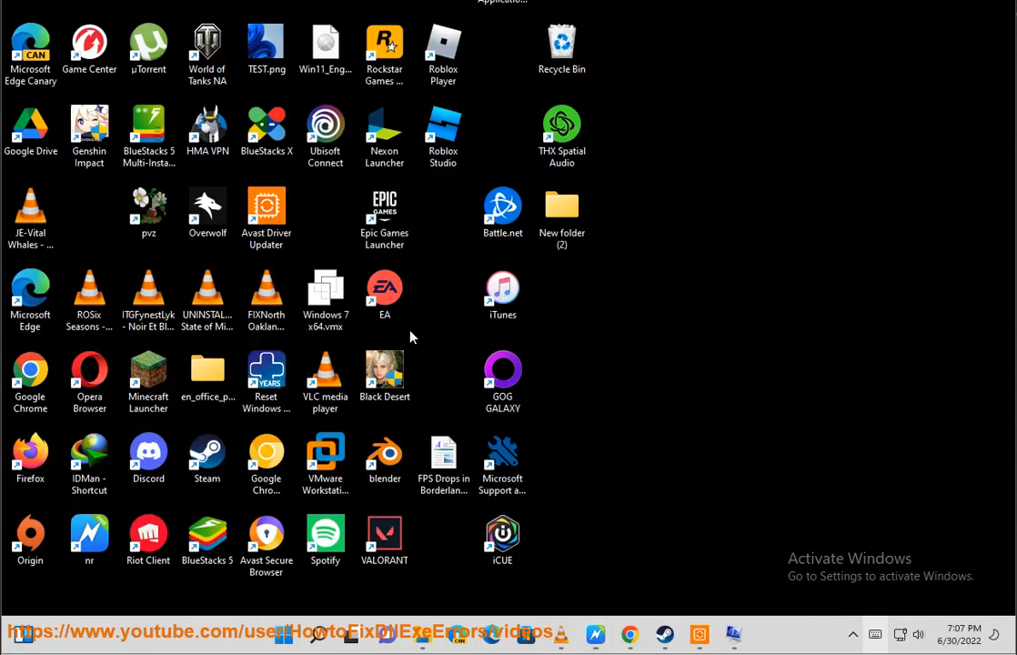
Step: From Black Desert's install folder, tick Disable fullscreen optimizations on BlackDesertLauncher.exe and apply
right_click(385, 373)
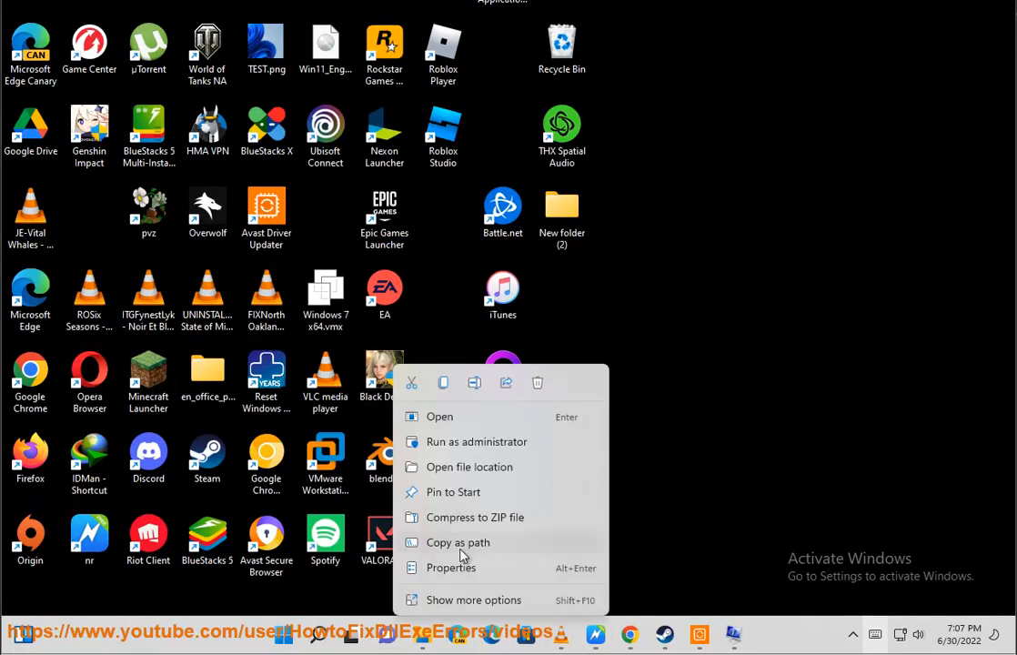
left_click(469, 467)
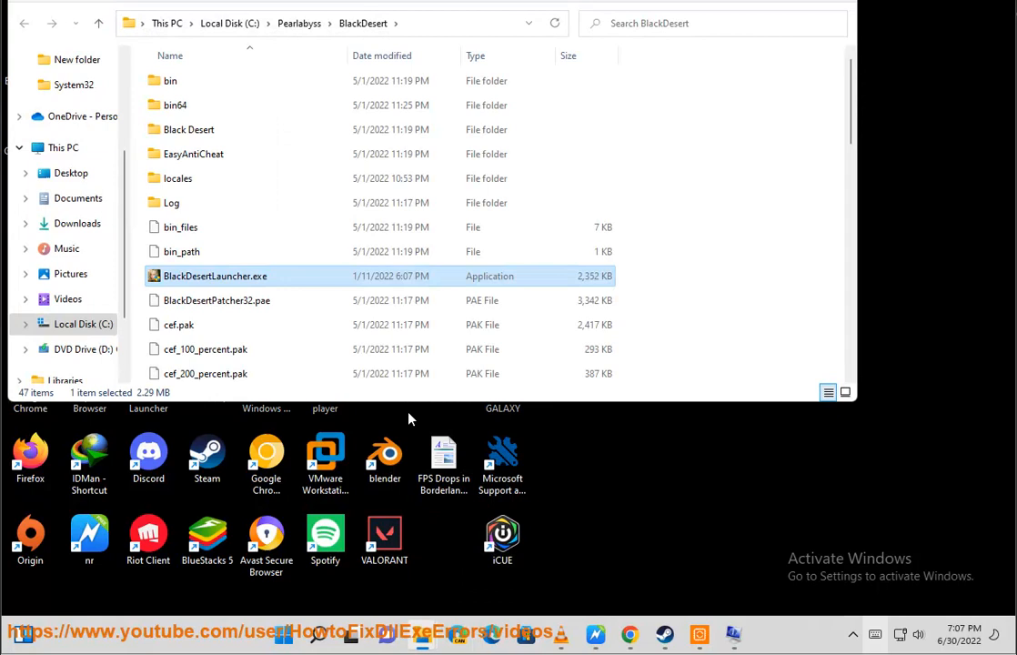
right_click(215, 276)
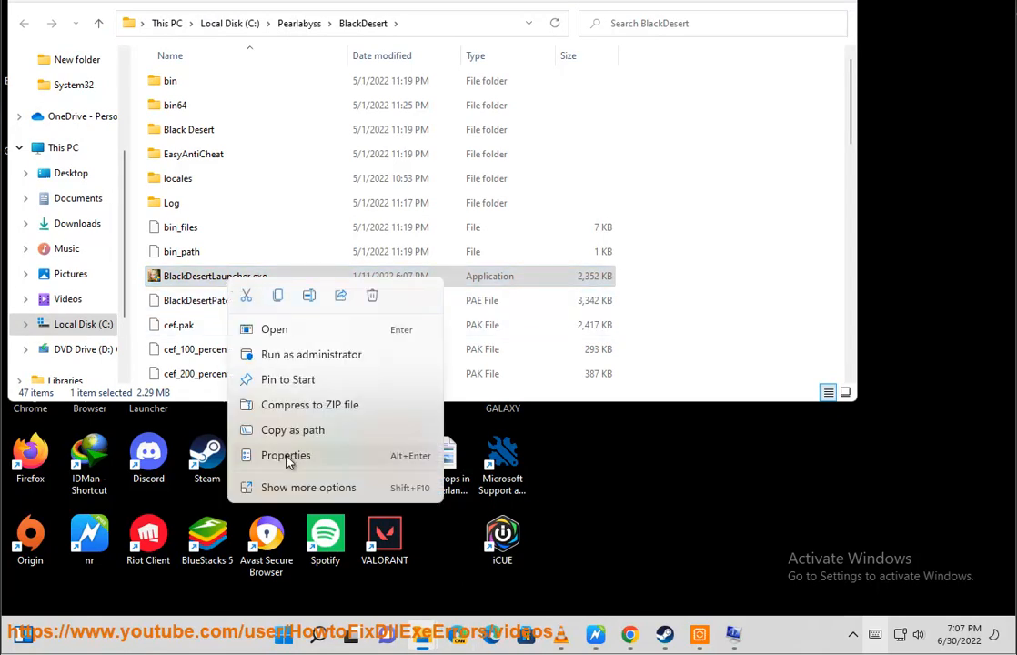
left_click(284, 455)
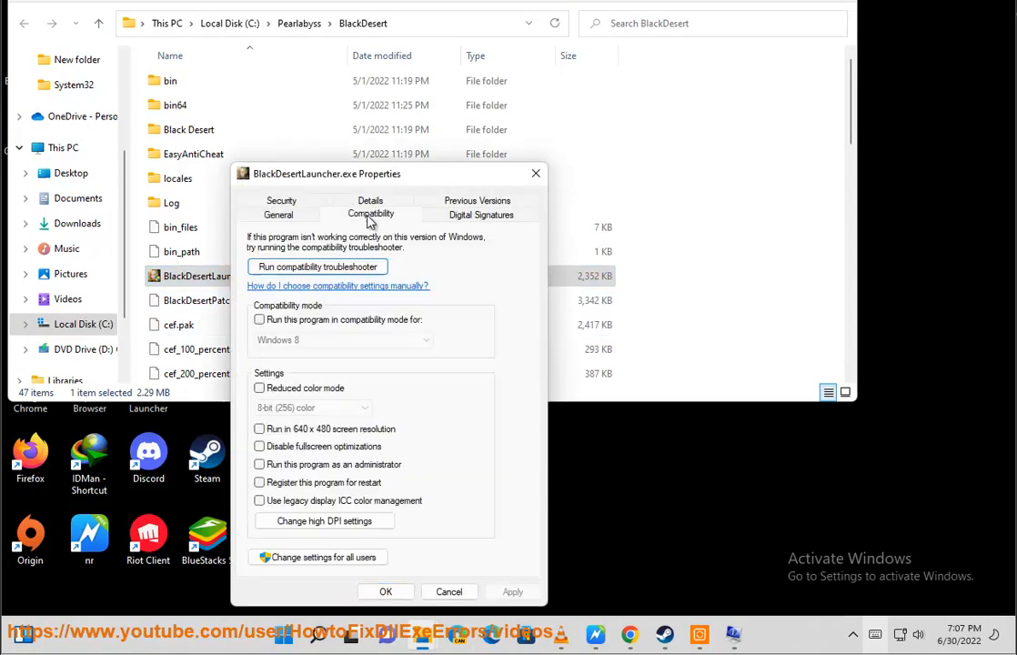
left_click(259, 446)
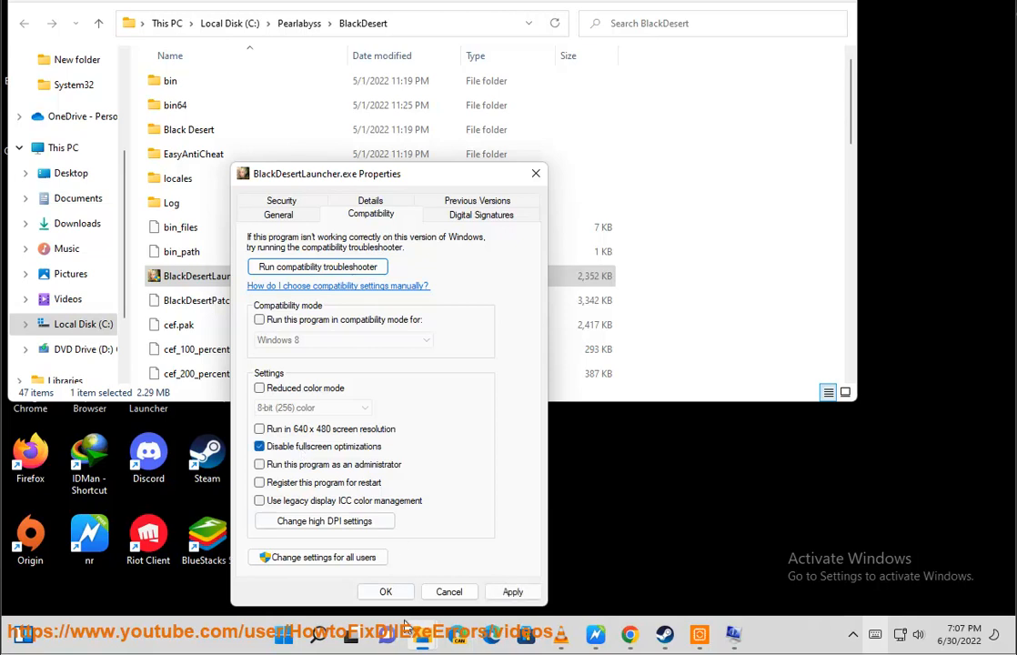
left_click(385, 592)
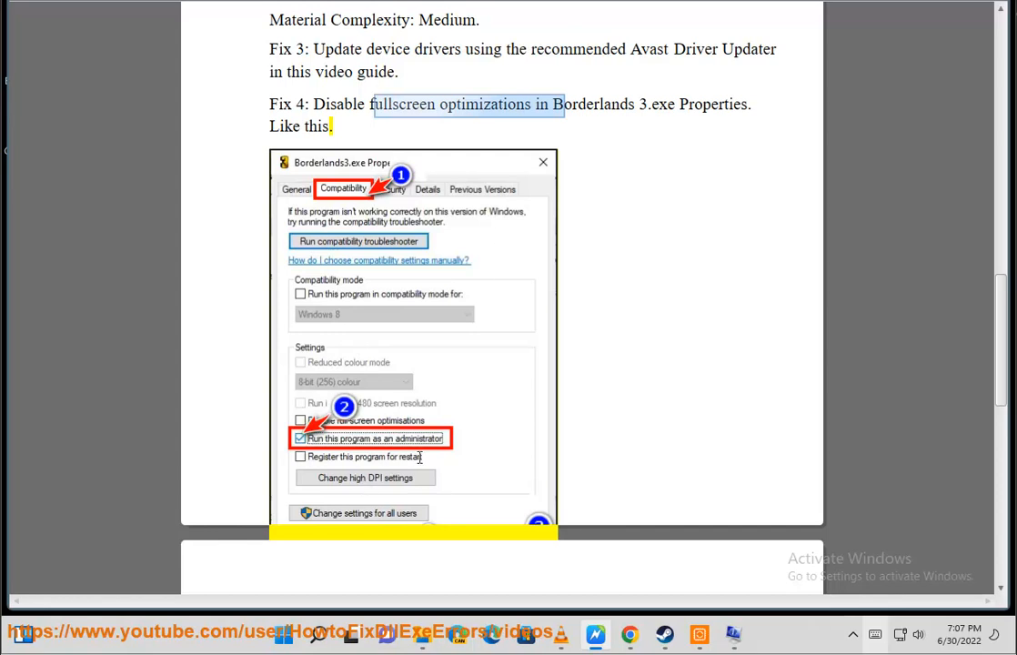
mouse_move(264, 225)
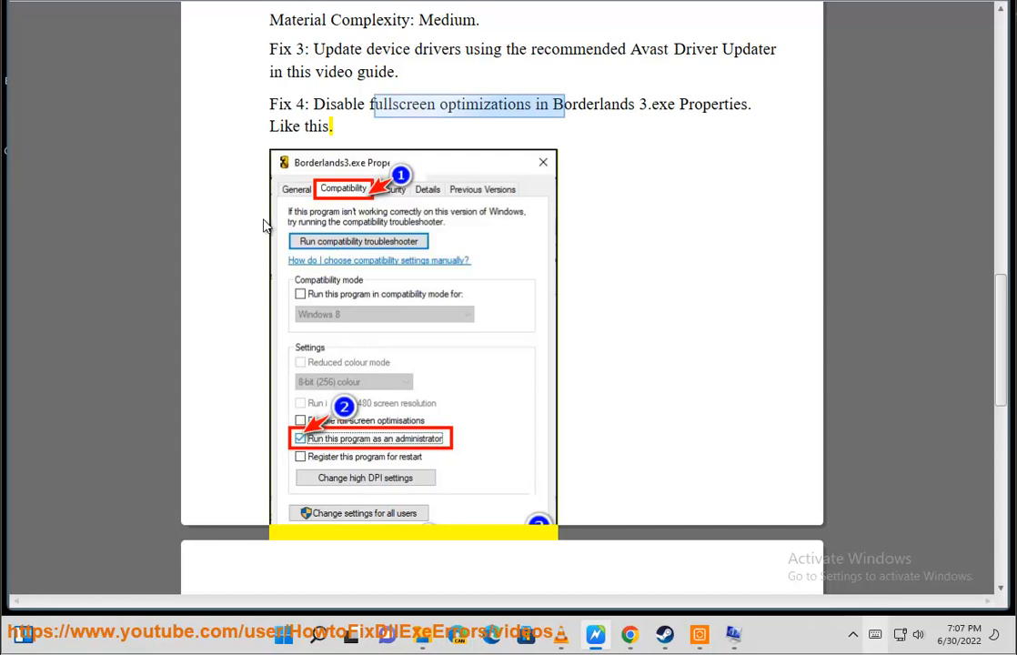
scroll("down", 3)
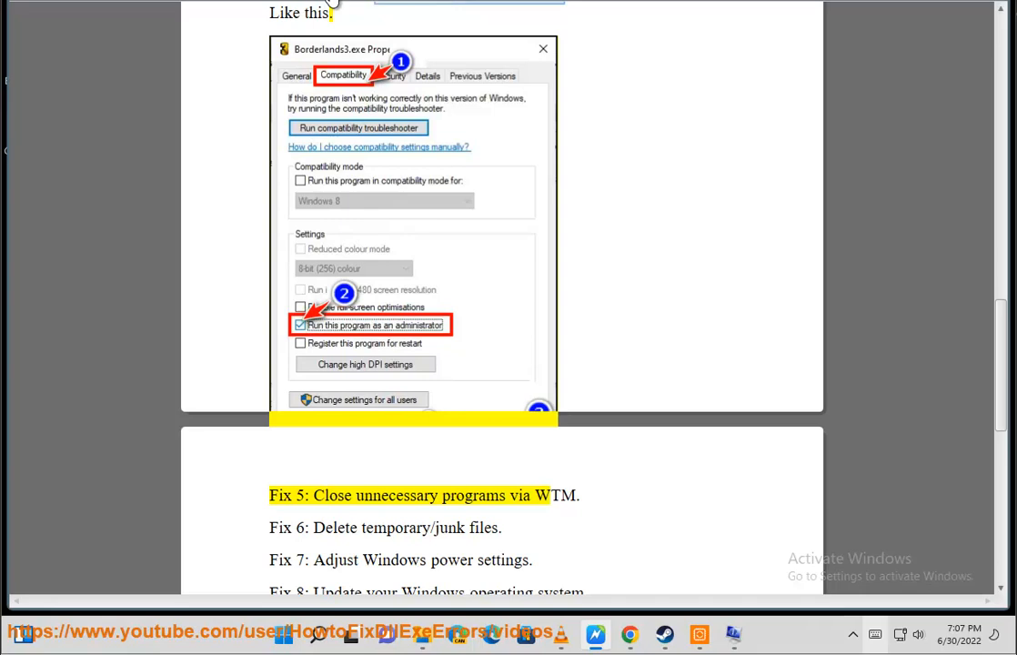
double_click(555, 496)
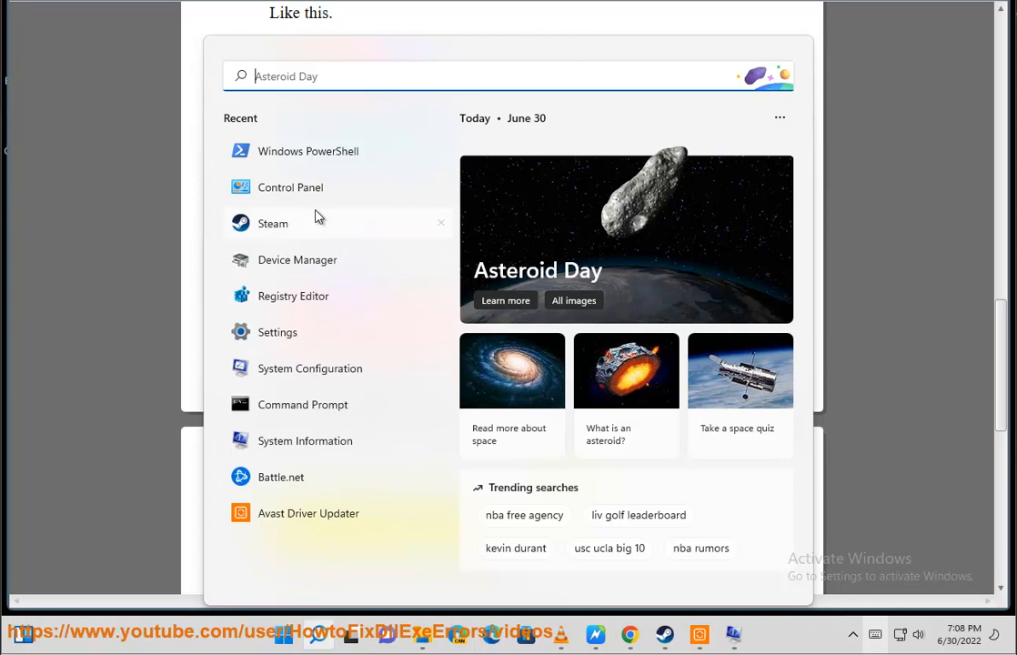
Step: Select Steam Client Service in Task Manager, scroll the process list, then open Settings > System
type("TASK Manager")
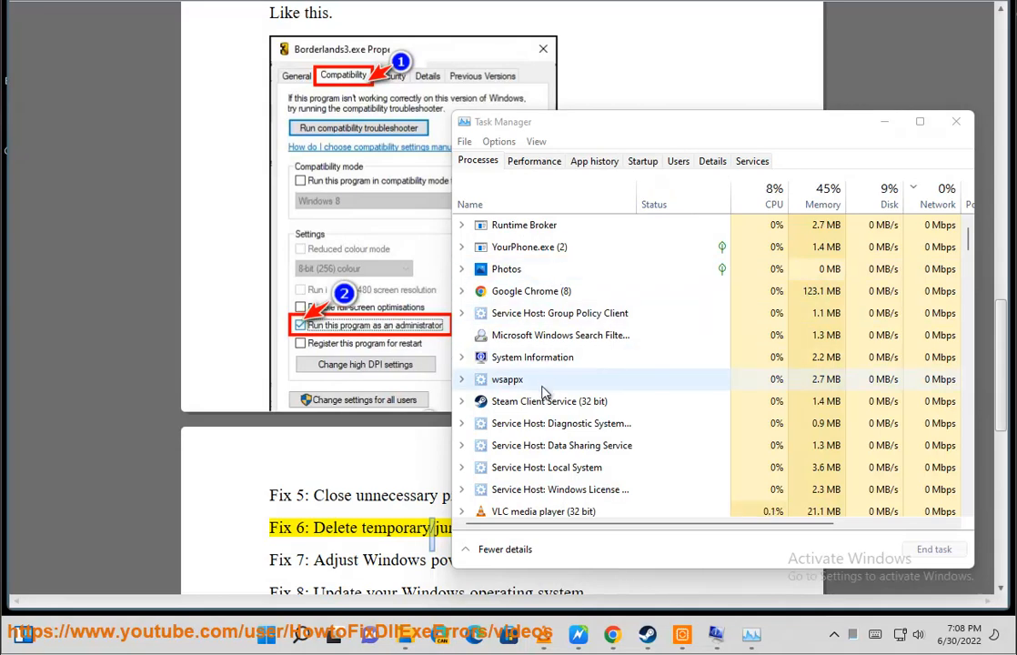
left_click(549, 401)
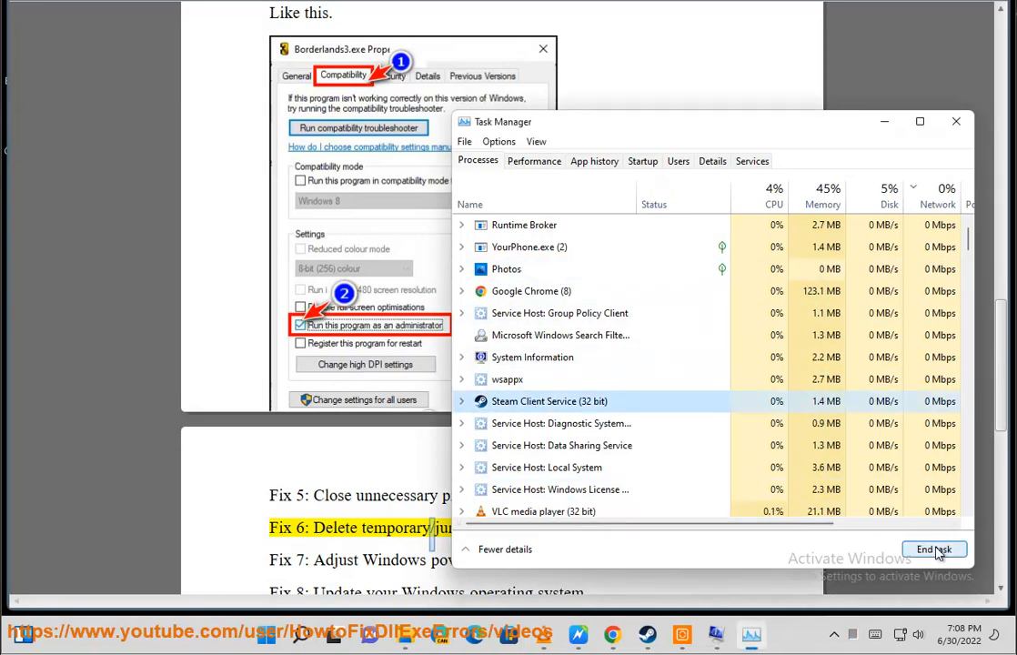
scroll("down", 3)
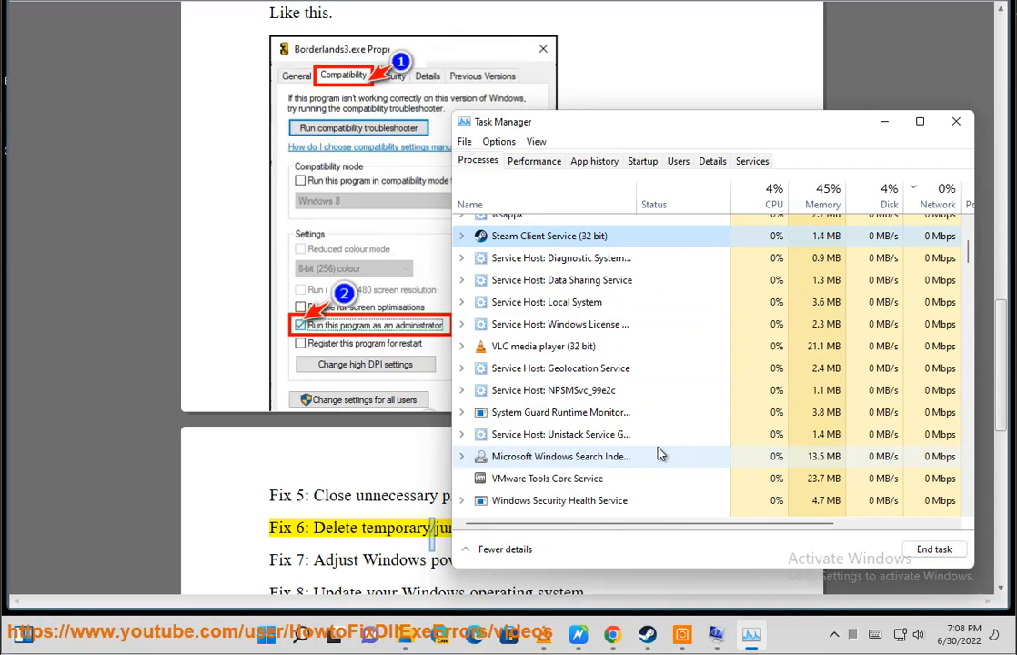
scroll("down", 3)
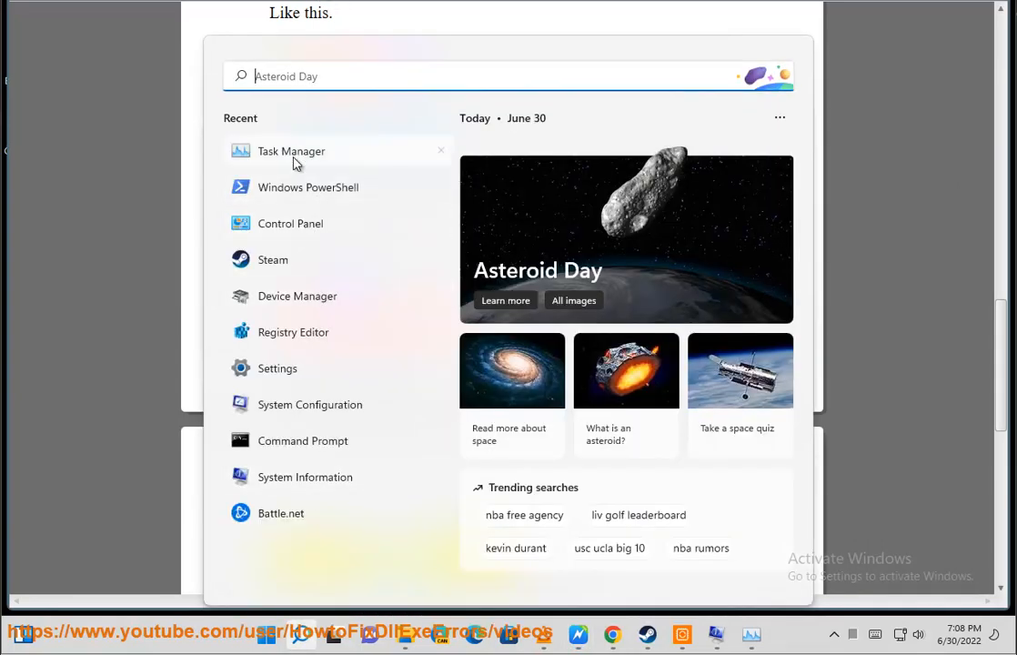
left_click(277, 369)
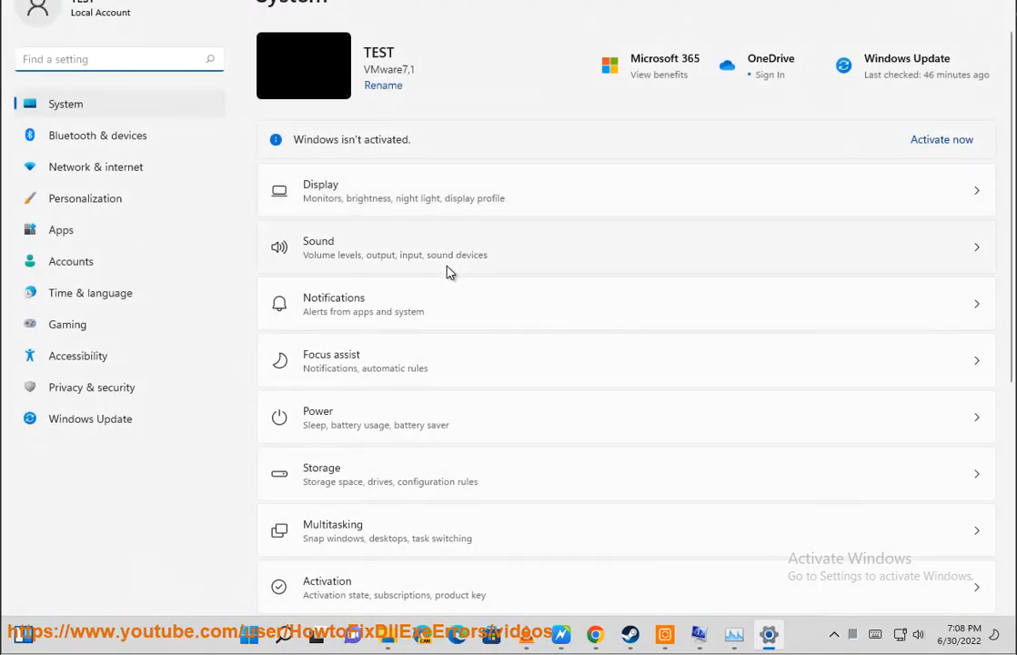